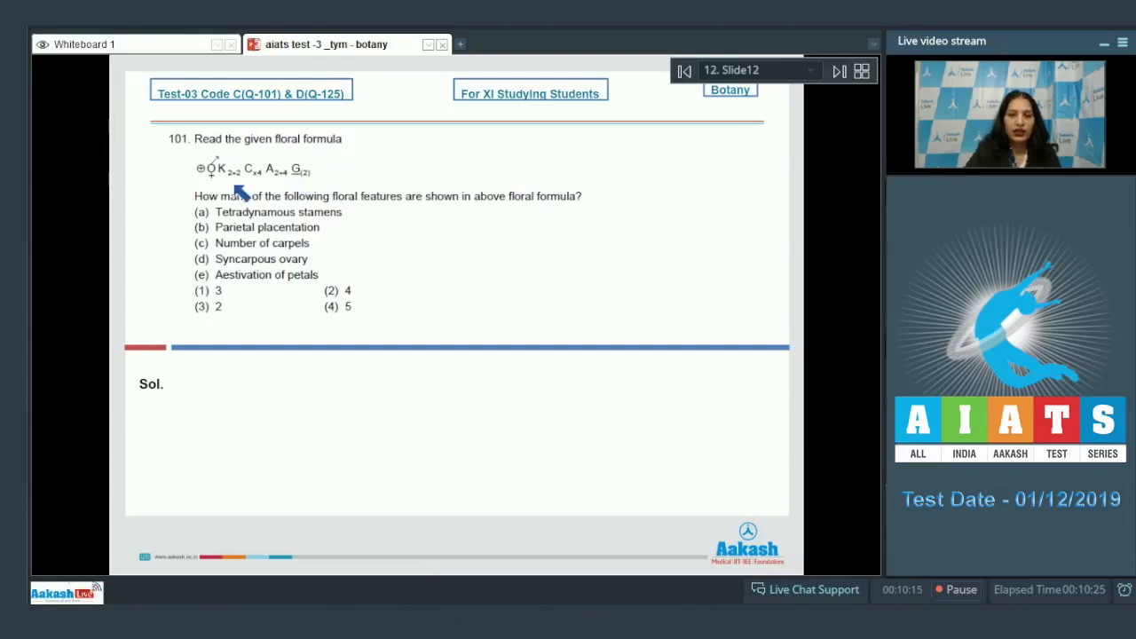
pyautogui.moveTo(393, 210)
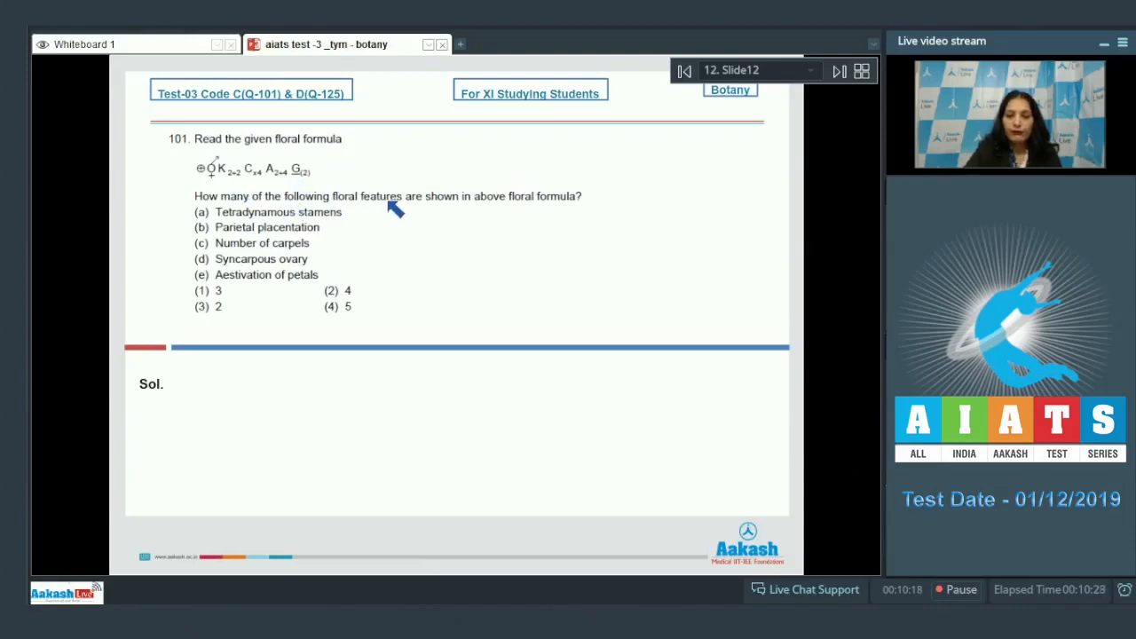
pyautogui.moveTo(567, 213)
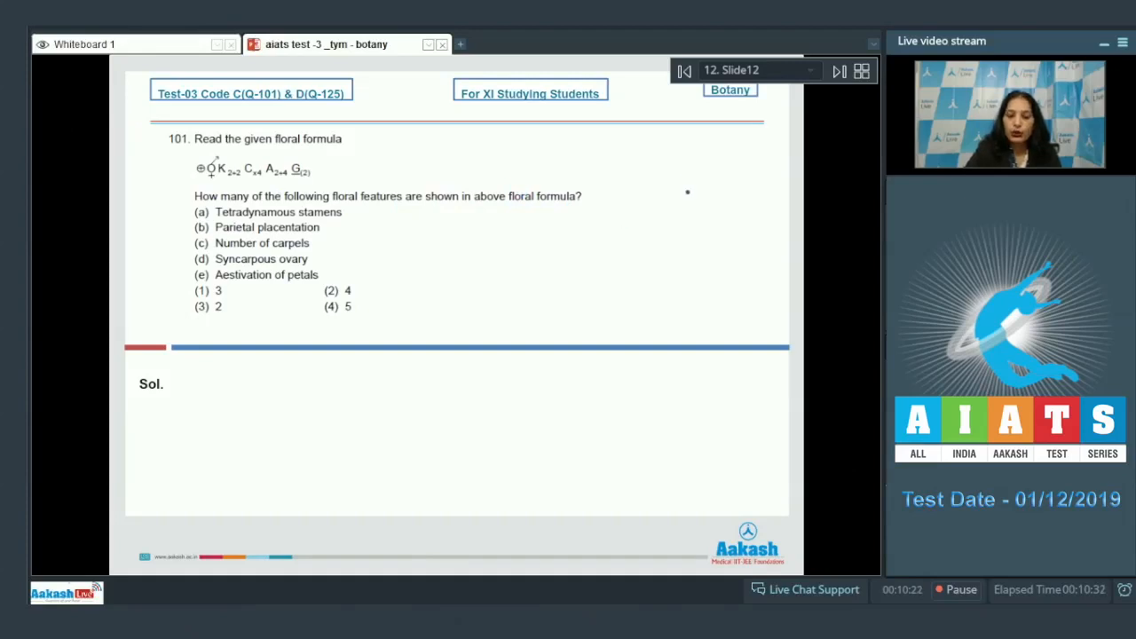
# Circle 'floral formula' and mark the androecium symbol in question 101's formula.
pyautogui.moveTo(514, 191); pyautogui.dragTo(586, 191)
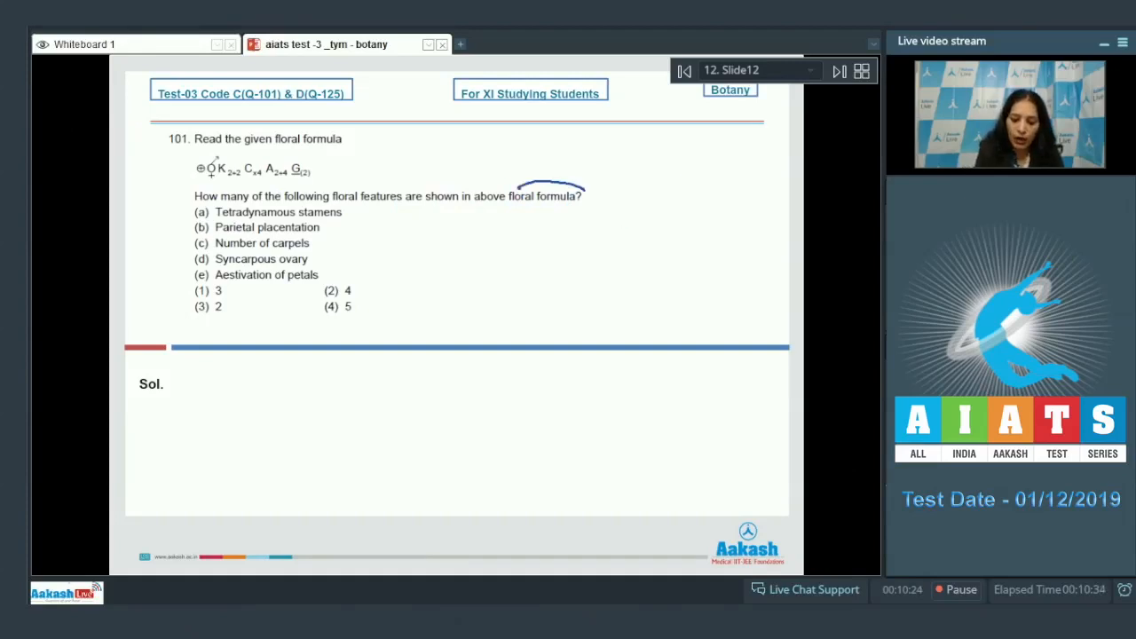
pyautogui.moveTo(511, 190); pyautogui.dragTo(581, 204)
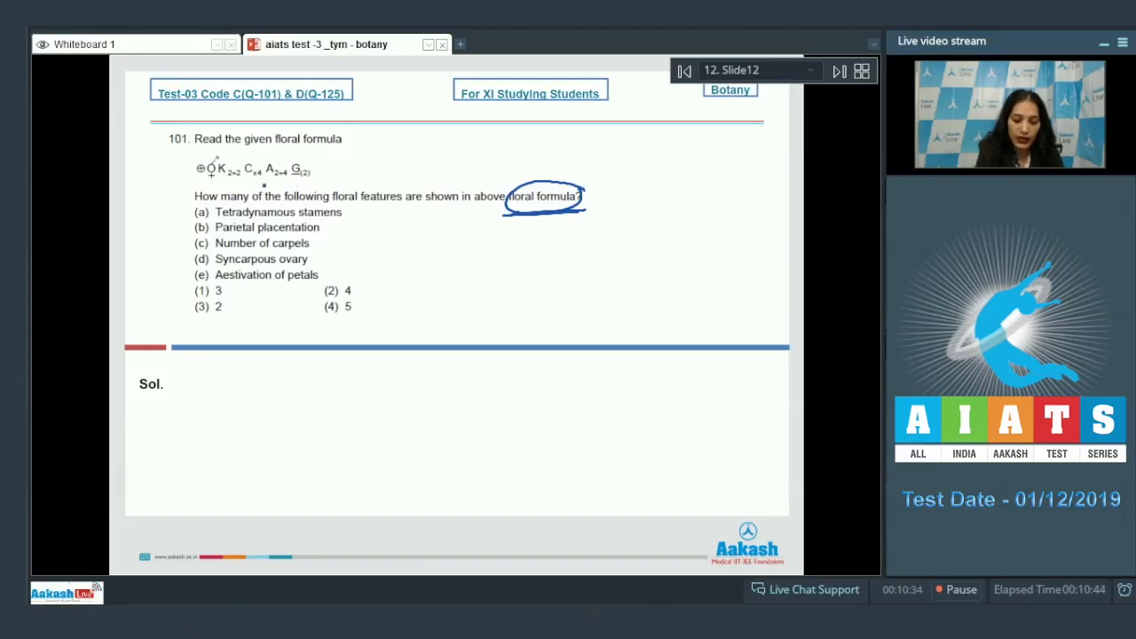
pyautogui.moveTo(265, 178); pyautogui.dragTo(284, 160)
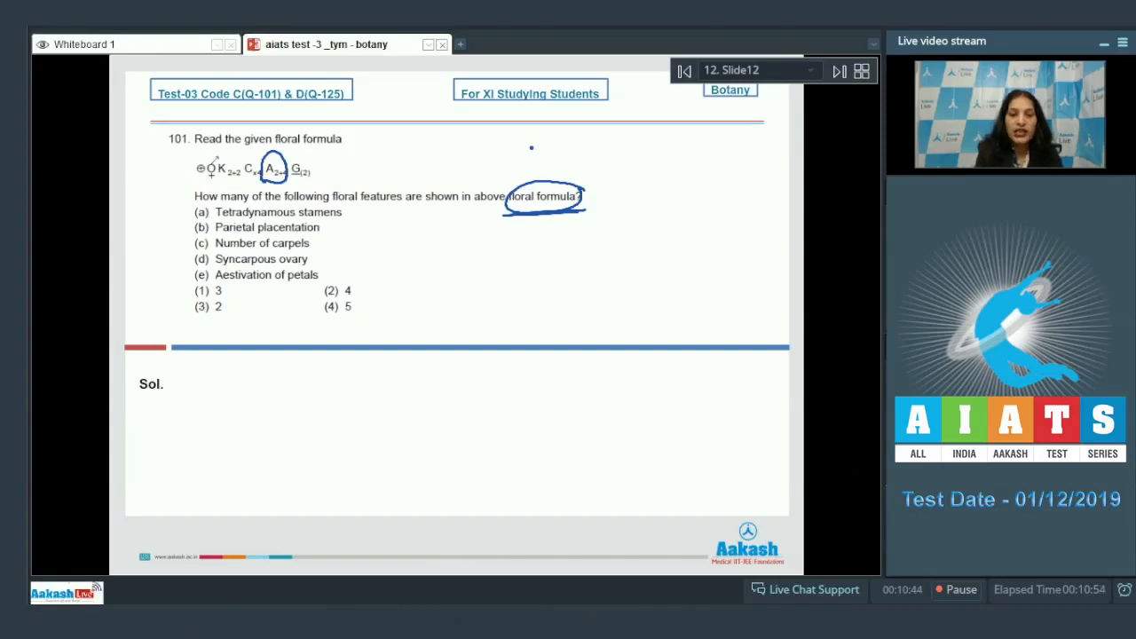
# Mark the gynoecium and features, cross out petal aestivation, tick option 1, and write Ans (1).
pyautogui.moveTo(351, 218); pyautogui.dragTo(368, 209)
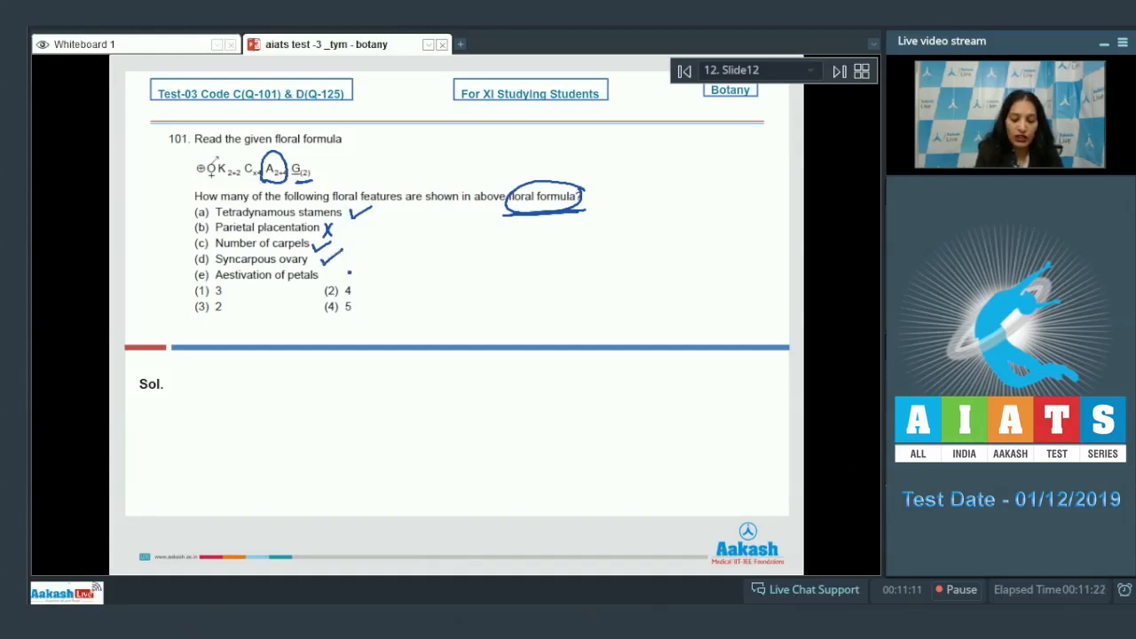
pyautogui.moveTo(320, 271); pyautogui.dragTo(338, 279)
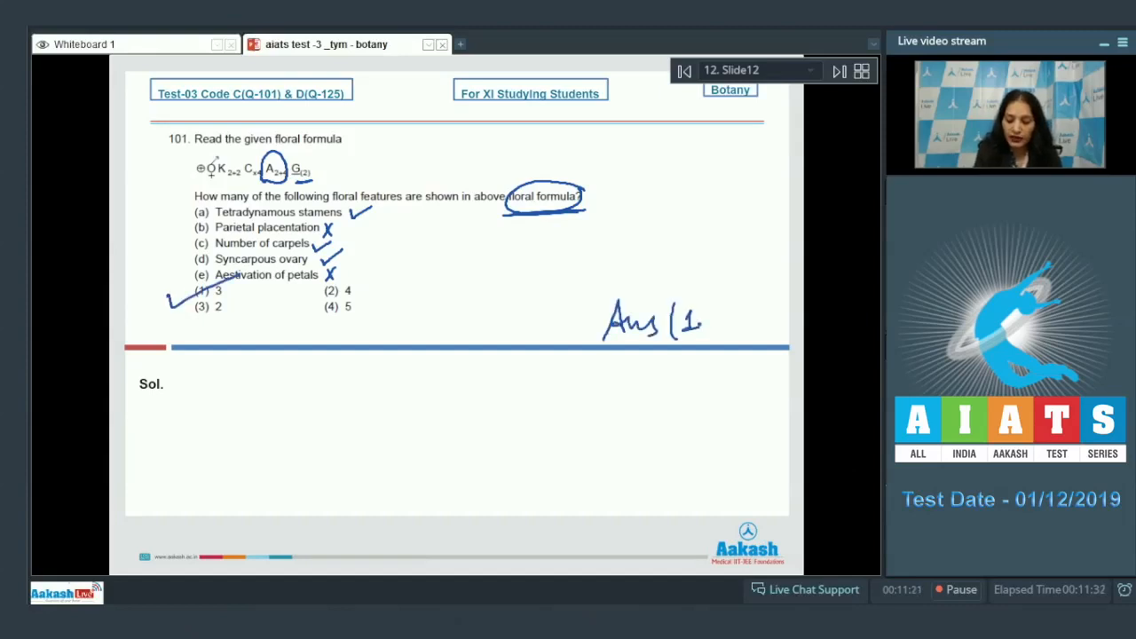
pyautogui.moveTo(702, 319); pyautogui.dragTo(710, 333)
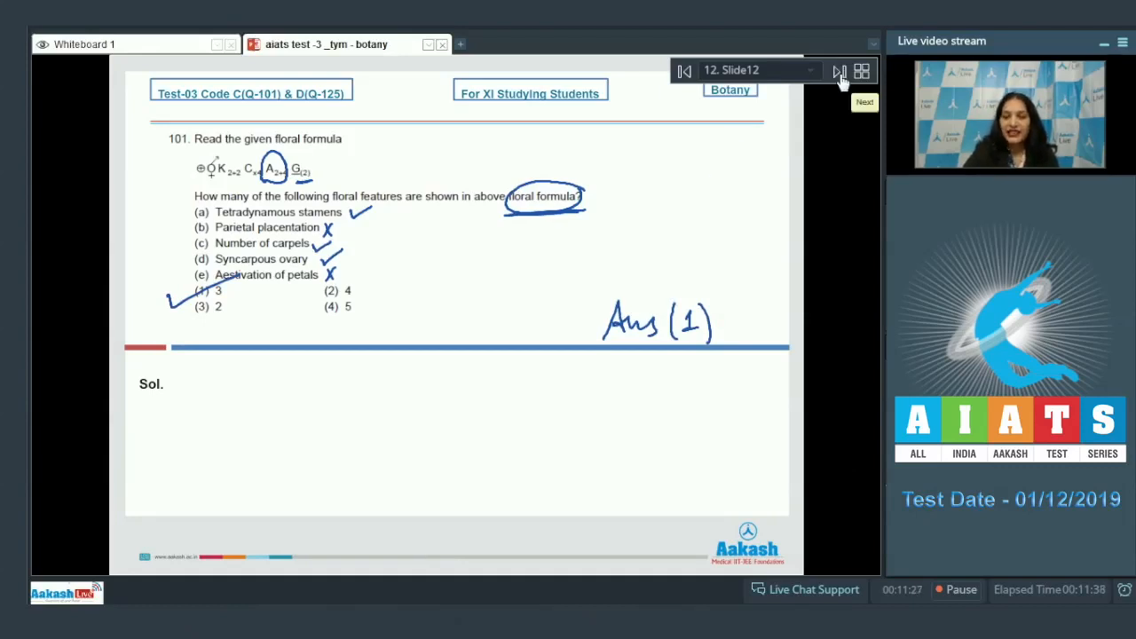
# On question 102, write Liliaceae beside tulip, cross options 1, 3, 4, tick 2, write Ans (2).
pyautogui.click(838, 71)
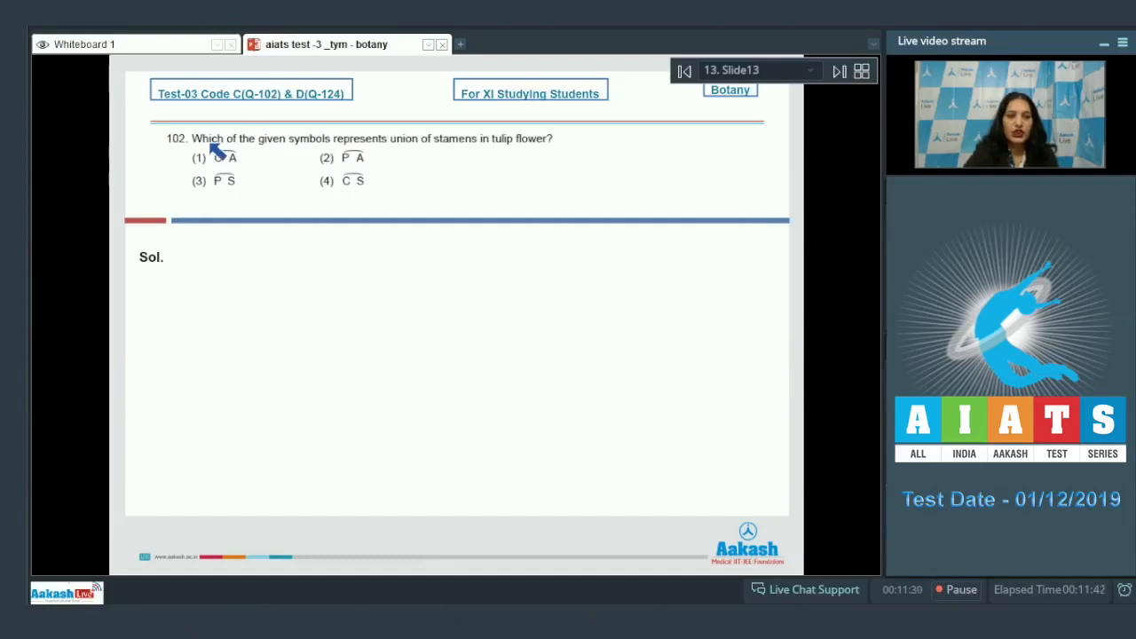
pyautogui.moveTo(411, 156)
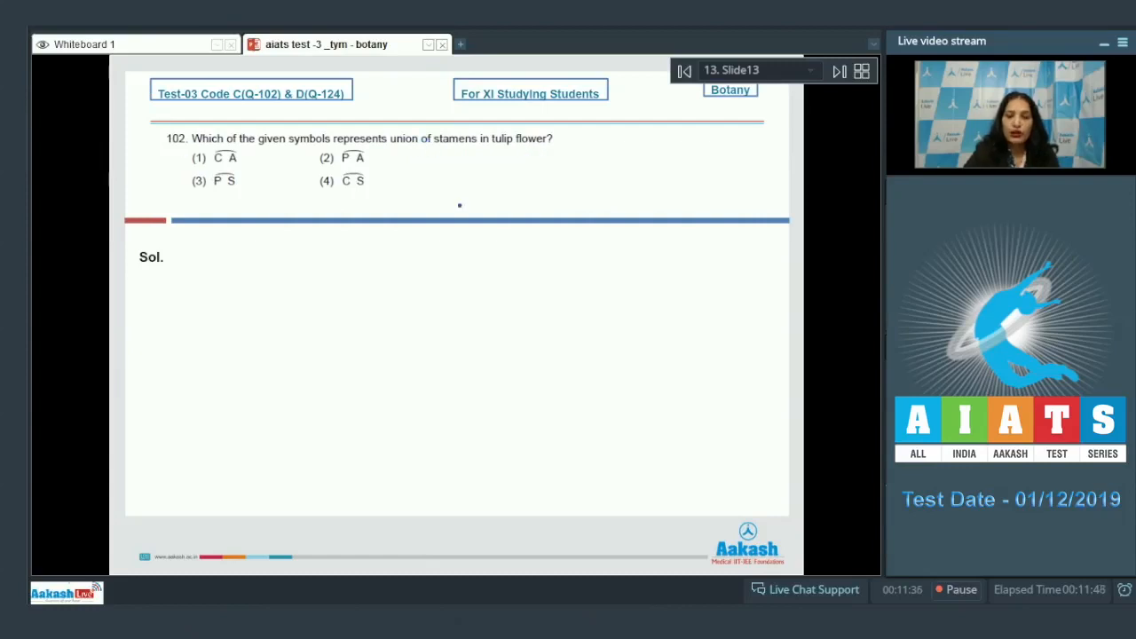
pyautogui.moveTo(493, 149); pyautogui.dragTo(541, 147)
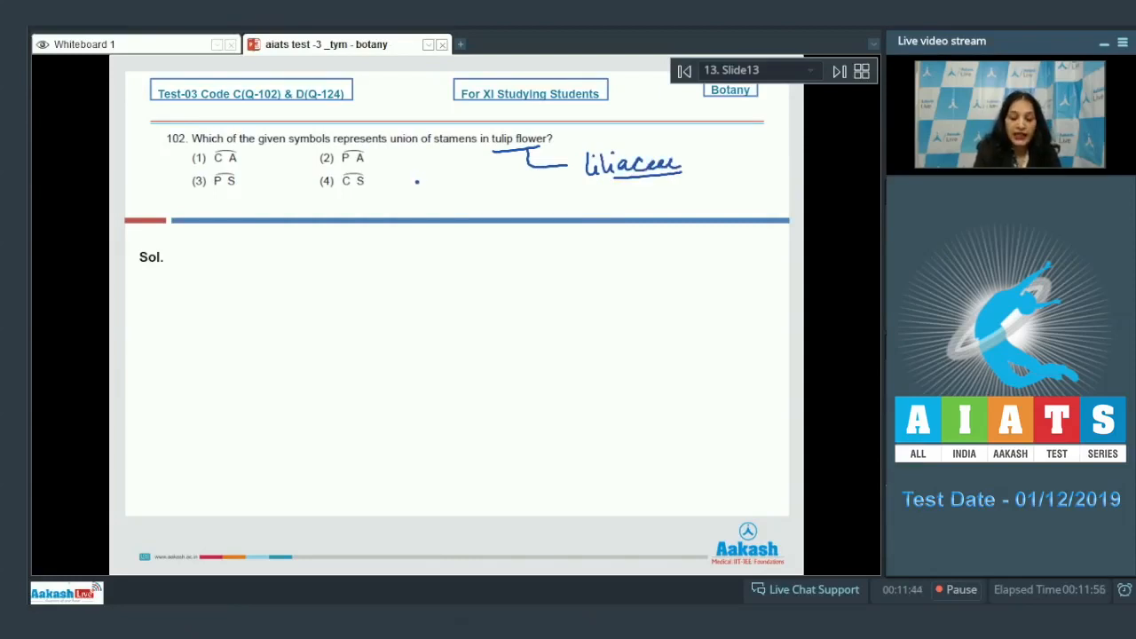
pyautogui.moveTo(209, 169); pyautogui.dragTo(240, 147)
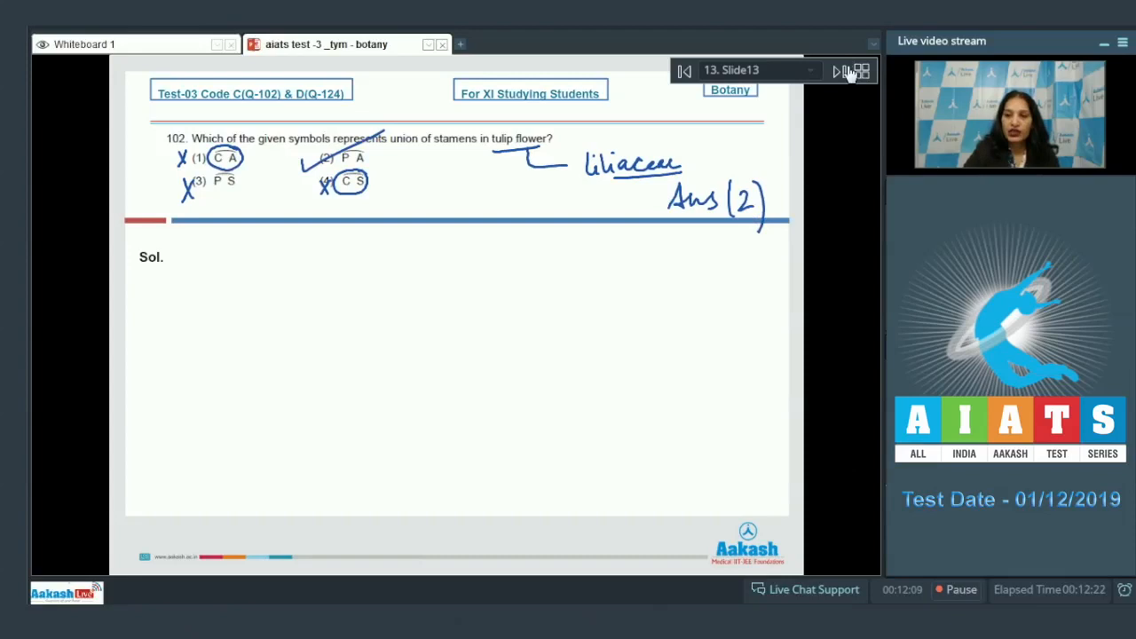
# On question 103, note Fabaceae for Indigofera, tick option 2, write Ans (2), then advance to 104.
pyautogui.click(838, 71)
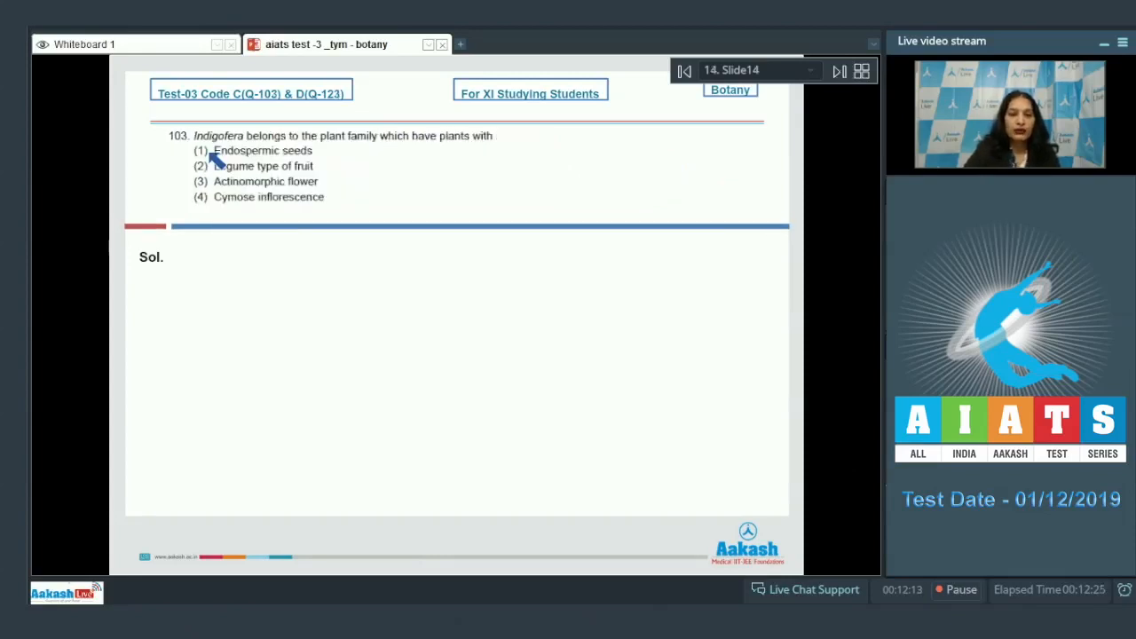
pyautogui.moveTo(371, 146)
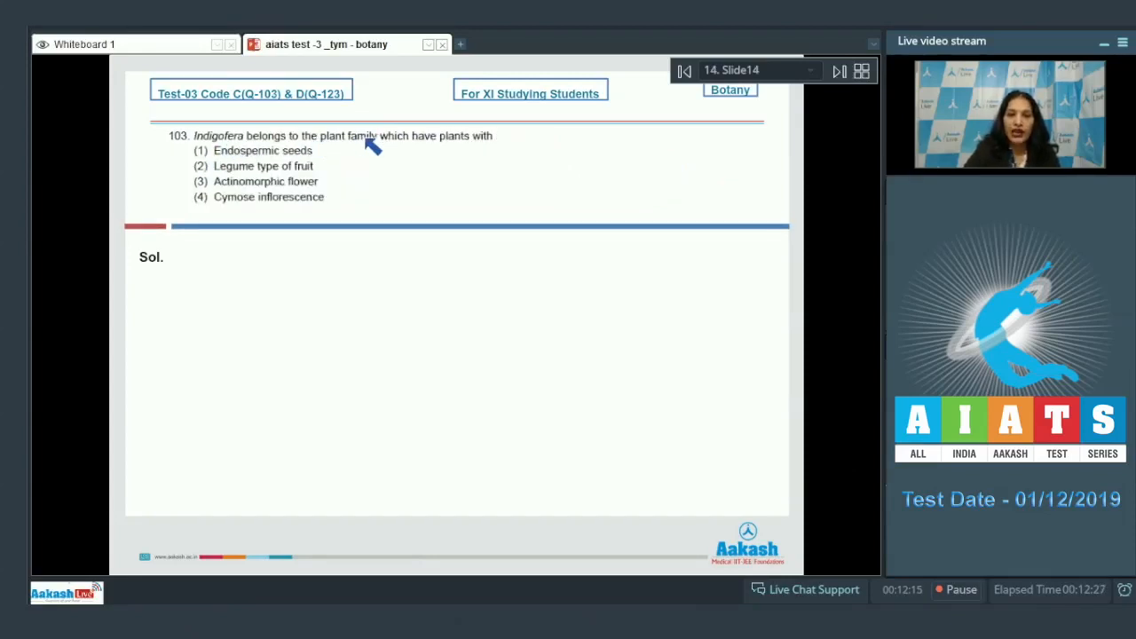
pyautogui.moveTo(102, 134)
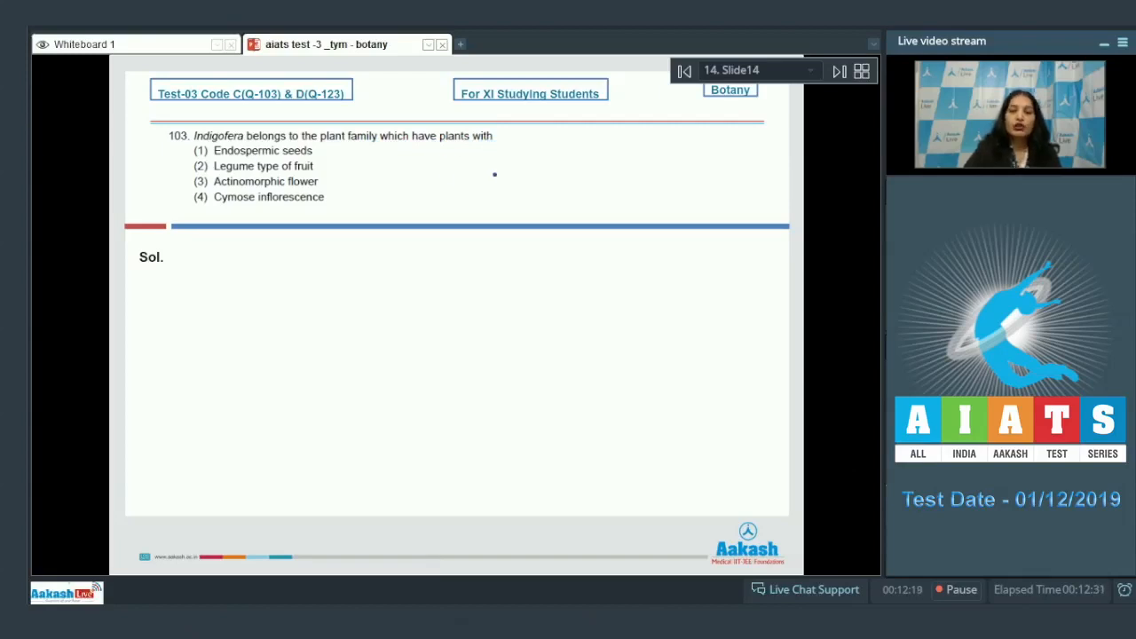
pyautogui.moveTo(371, 138); pyautogui.dragTo(369, 315)
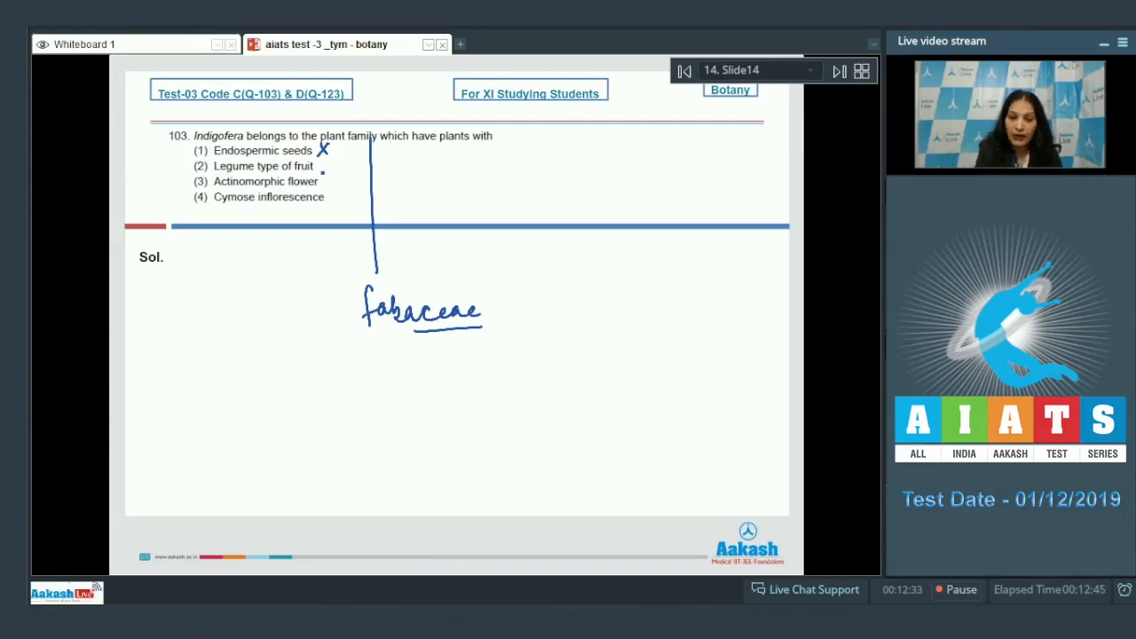
pyautogui.moveTo(336, 155); pyautogui.dragTo(349, 169)
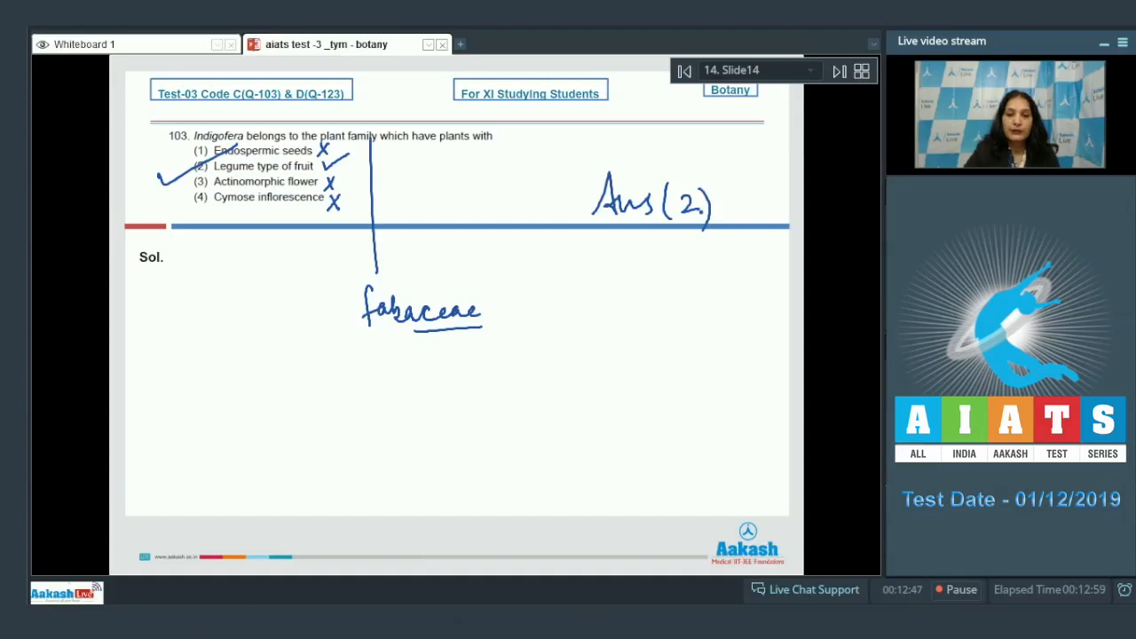
pyautogui.click(837, 71)
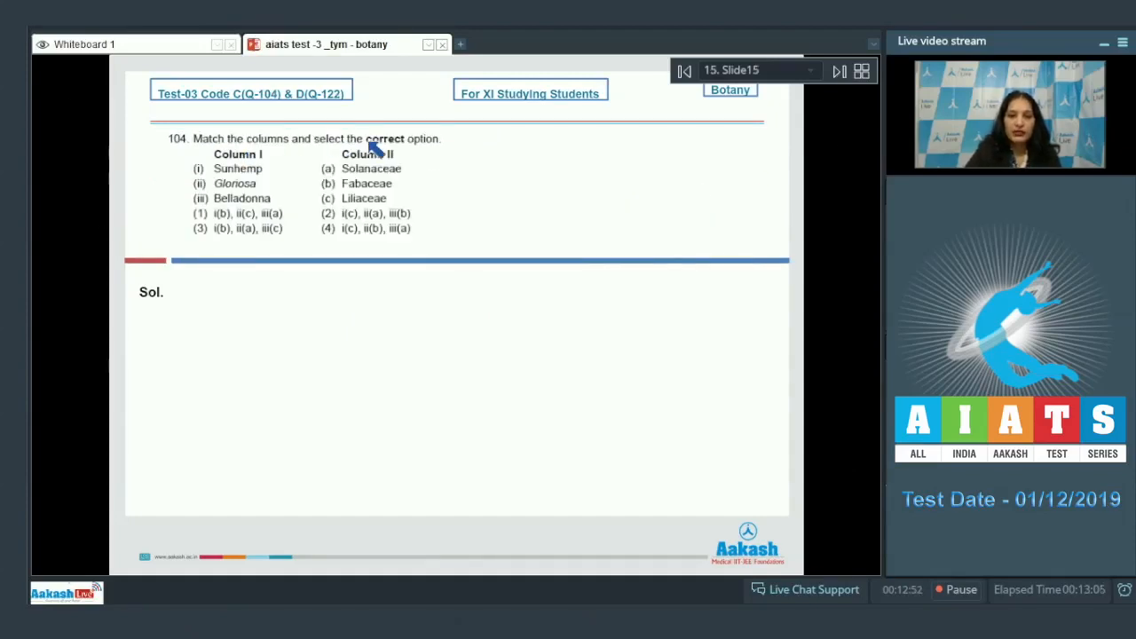
pyautogui.moveTo(240, 184)
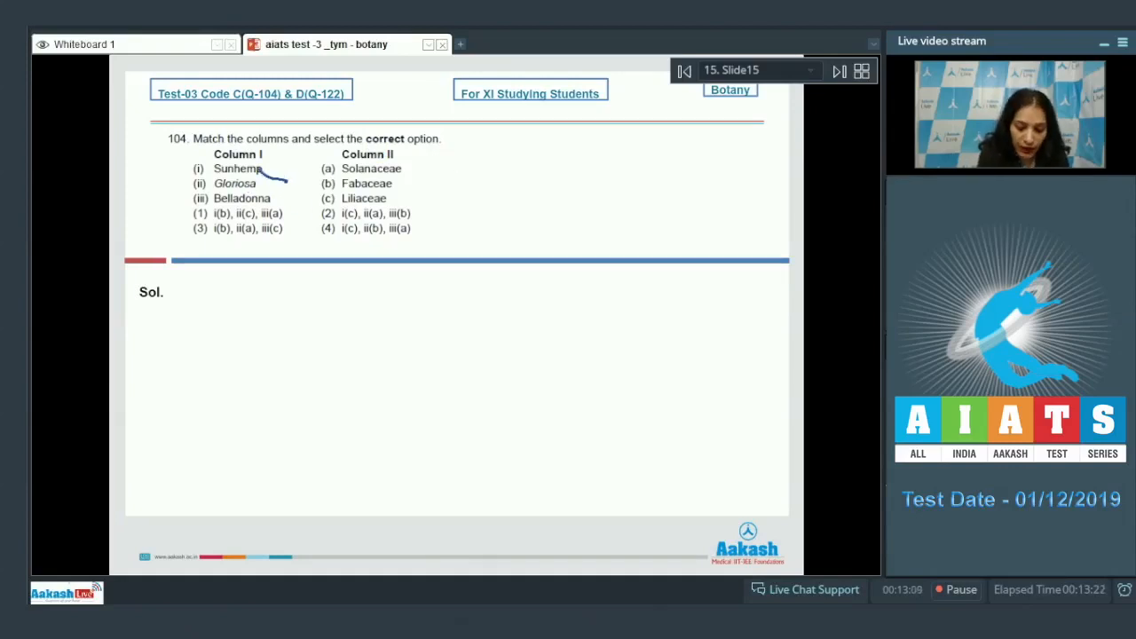
# Match Sunhemp, Gloriosa and Belladonna to families, tick option 1, write Ans (1), go to 105.
pyautogui.moveTo(258, 178); pyautogui.dragTo(324, 183)
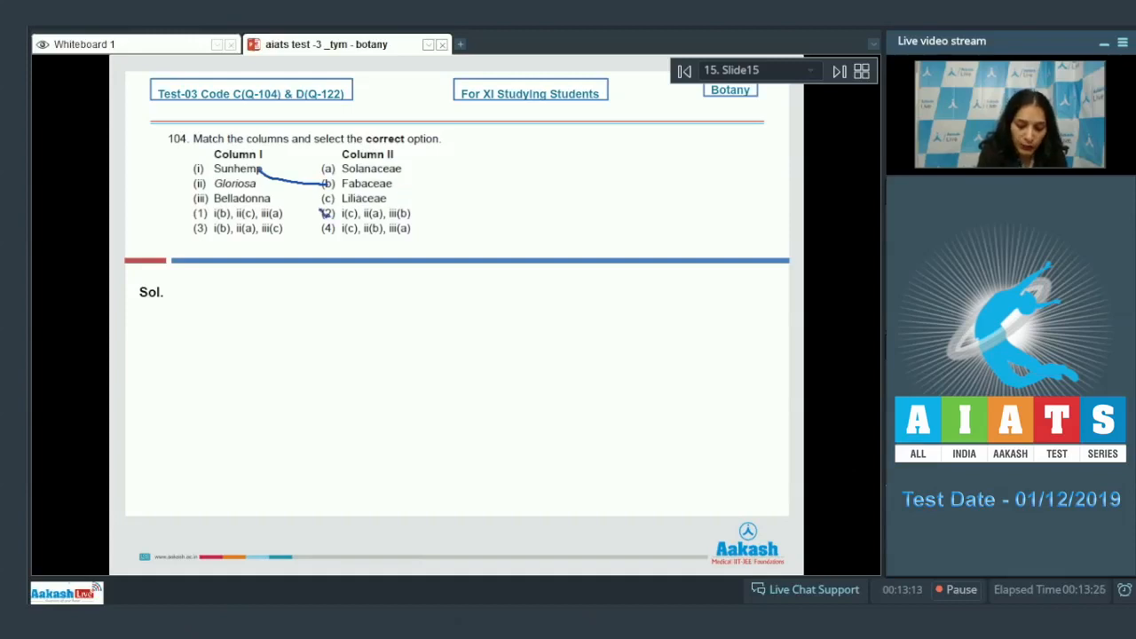
pyautogui.moveTo(326, 212); pyautogui.dragTo(326, 233)
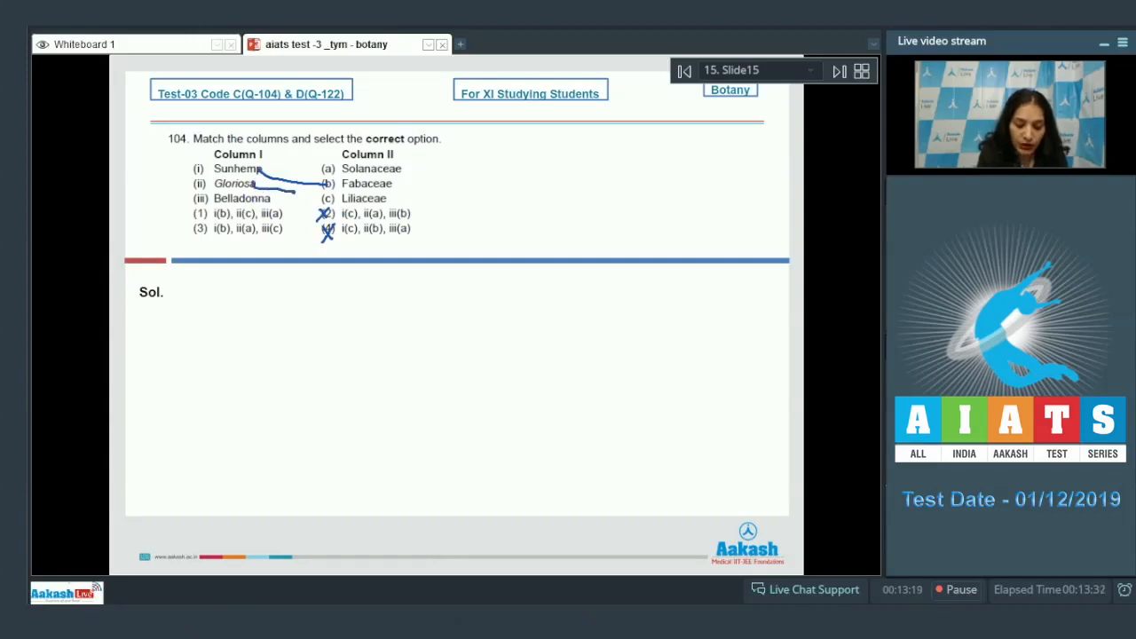
pyautogui.moveTo(257, 187); pyautogui.dragTo(328, 186)
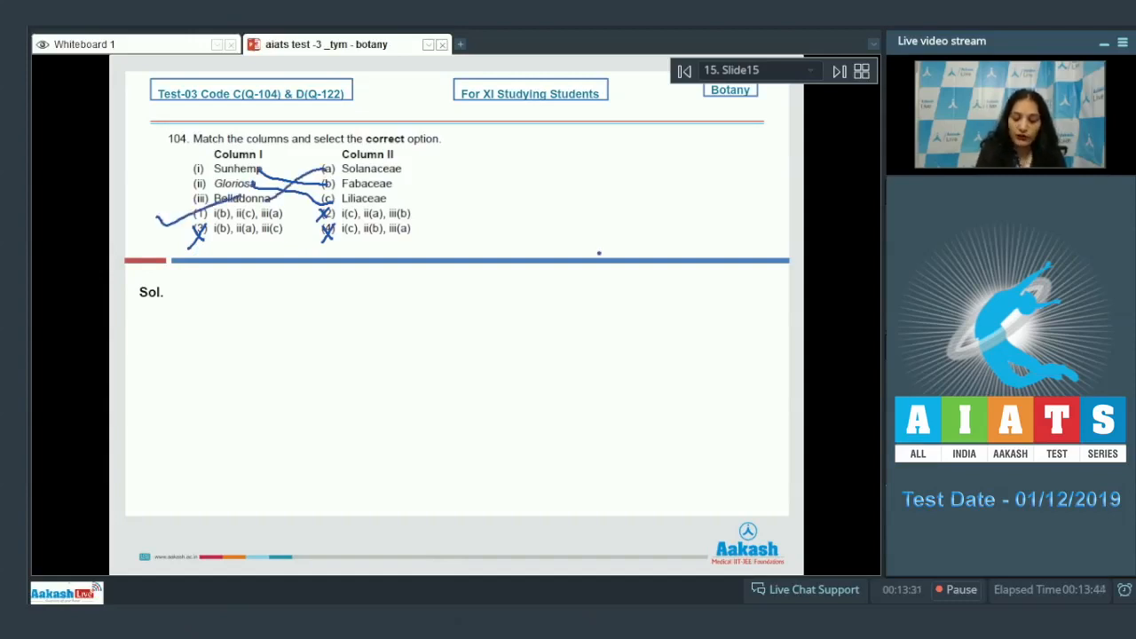
pyautogui.moveTo(594, 227); pyautogui.dragTo(701, 235)
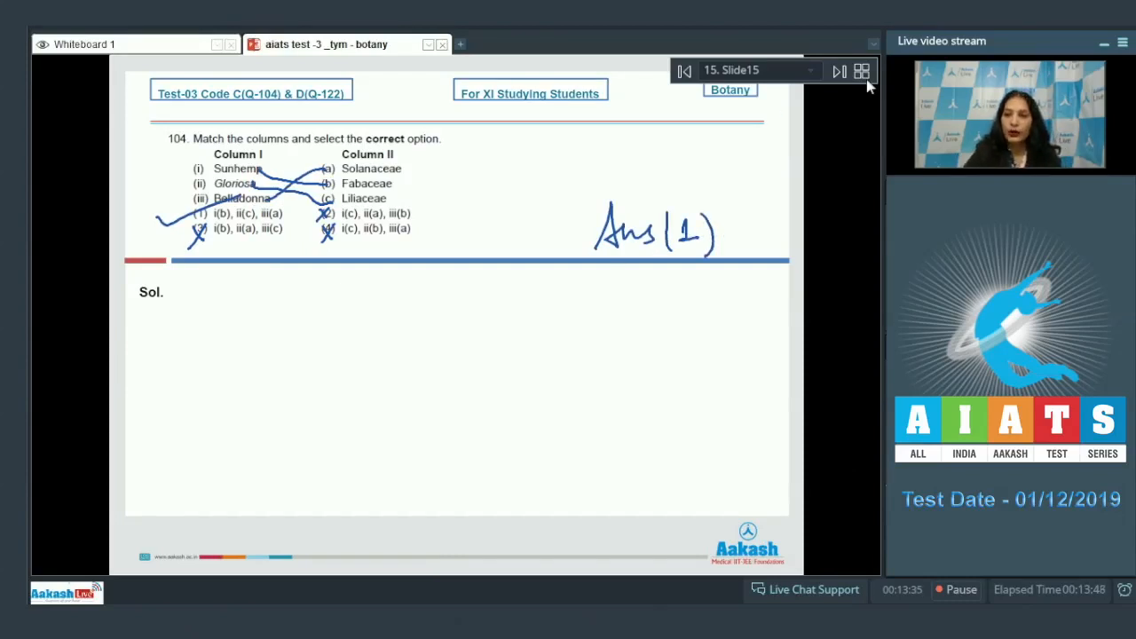
pyautogui.click(838, 71)
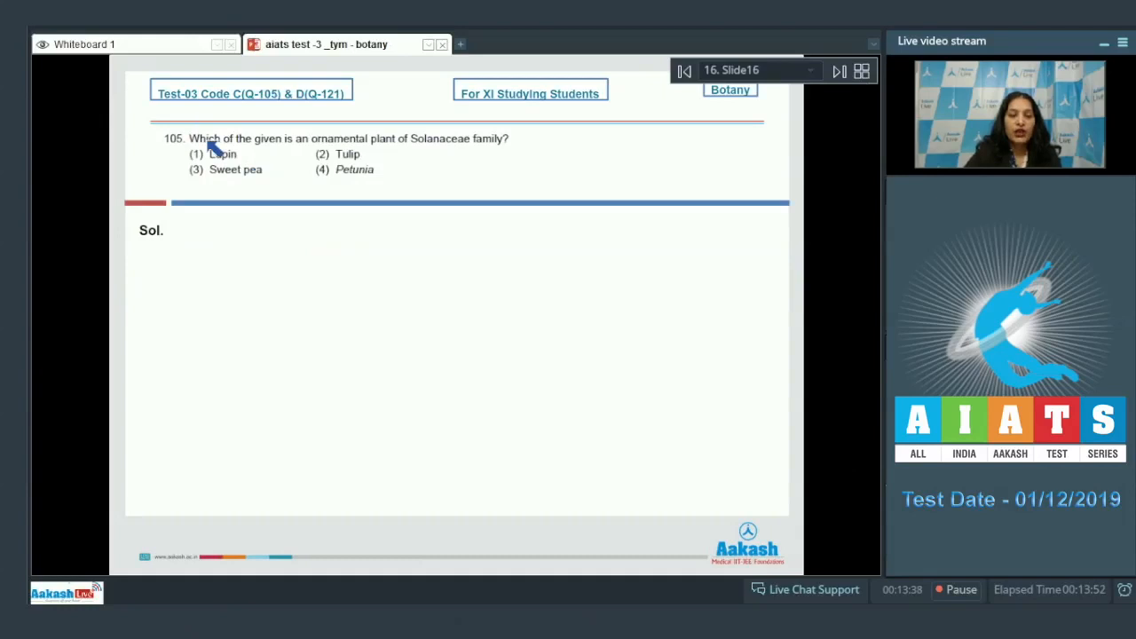
pyautogui.moveTo(400, 153)
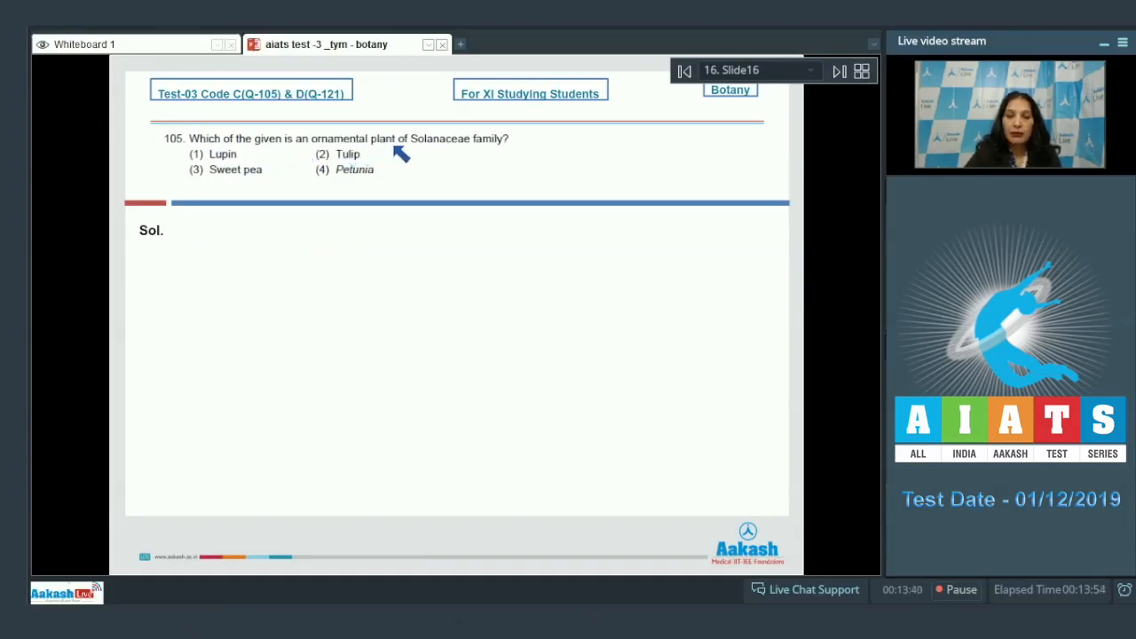
pyautogui.moveTo(48, 115)
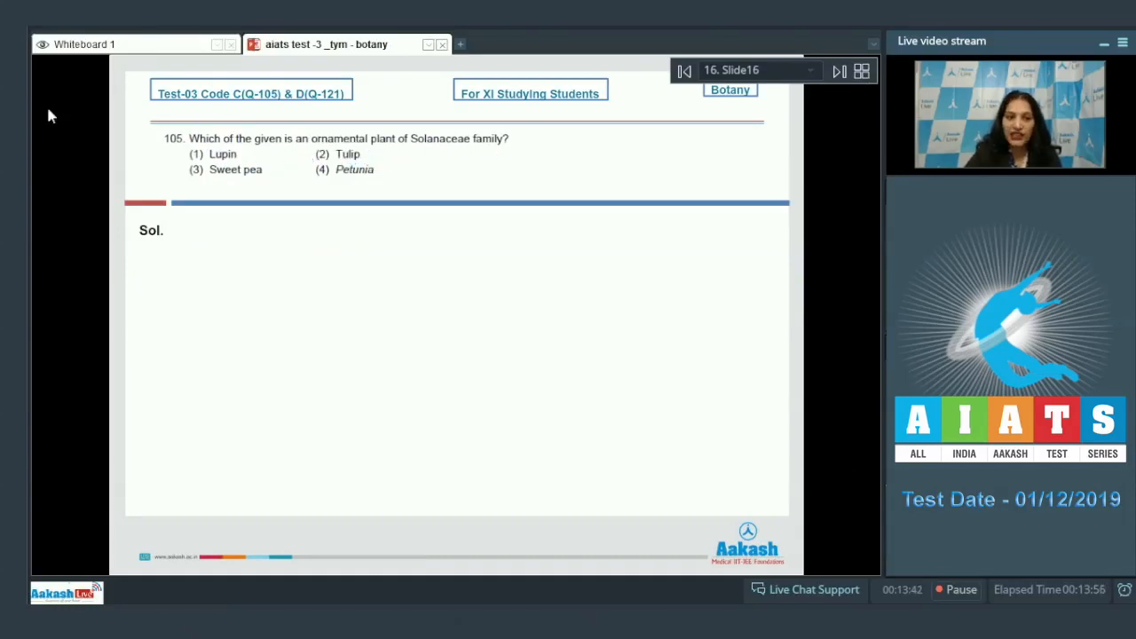
# Circle Solanaceae, bracket Lupin and Sweet pea, and begin writing Fabaceae below them.
pyautogui.click(455, 231)
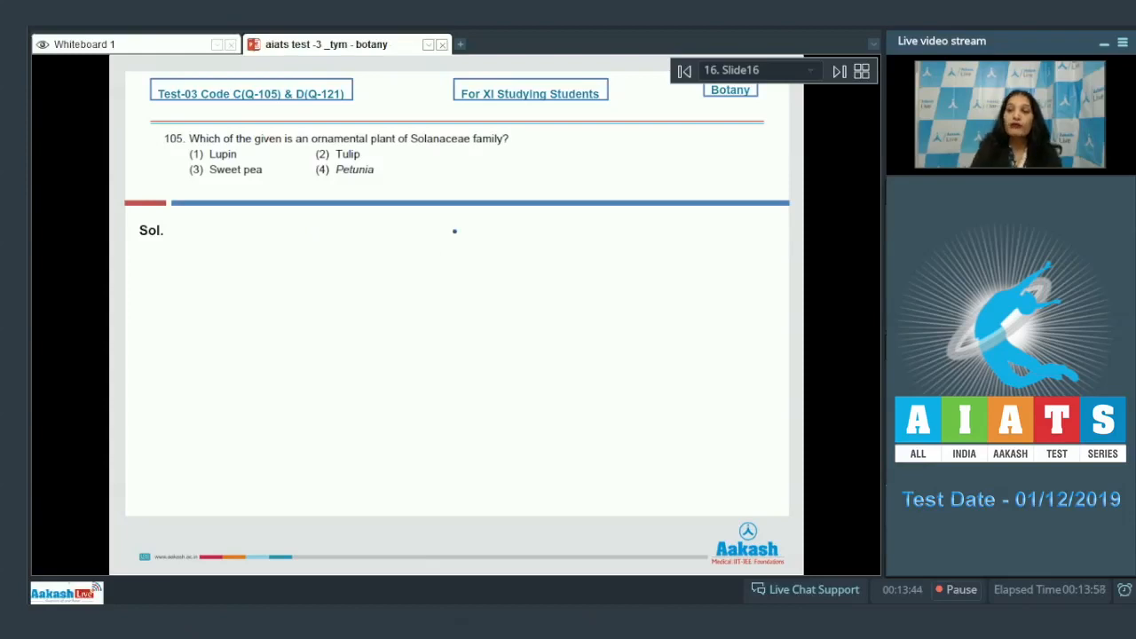
pyautogui.moveTo(408, 142); pyautogui.dragTo(480, 142)
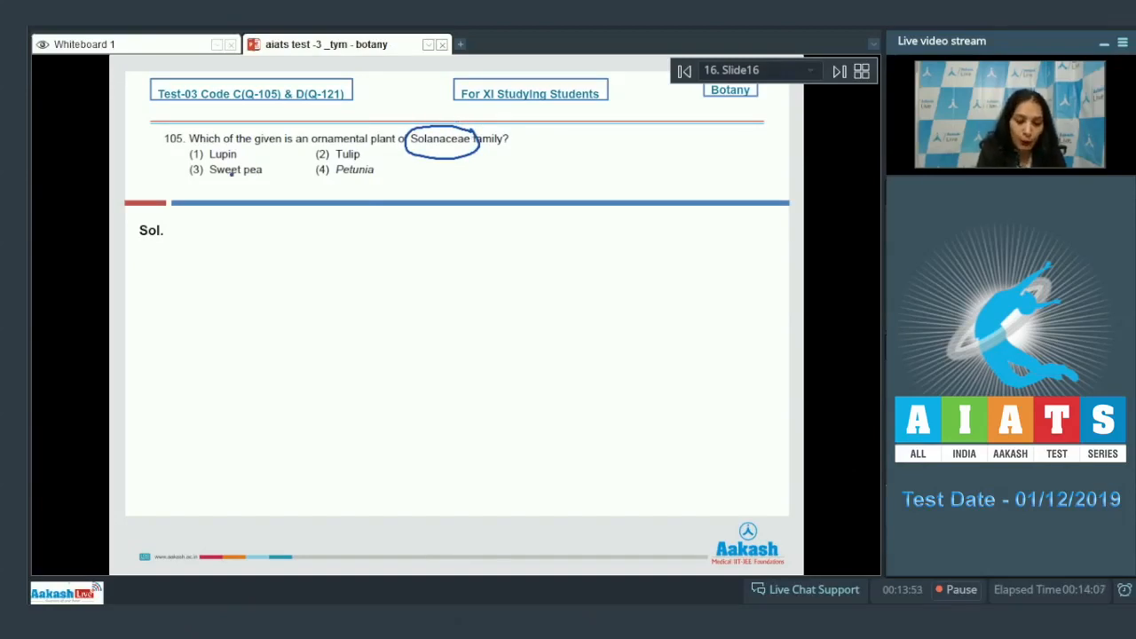
pyautogui.moveTo(199, 151); pyautogui.dragTo(195, 284)
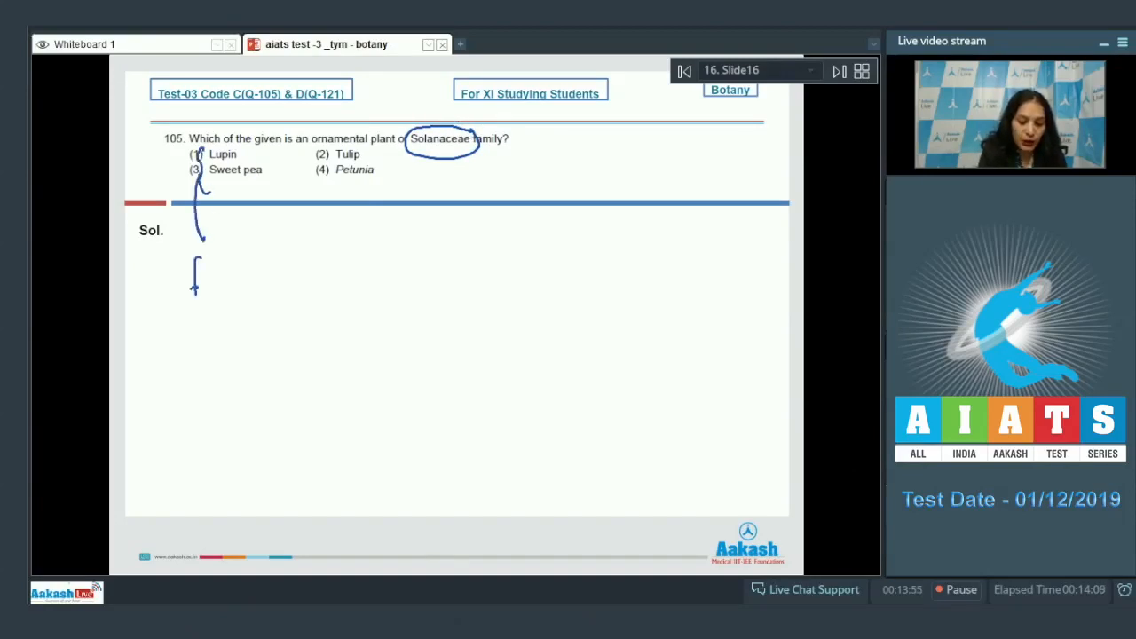
pyautogui.moveTo(191, 284); pyautogui.dragTo(311, 284)
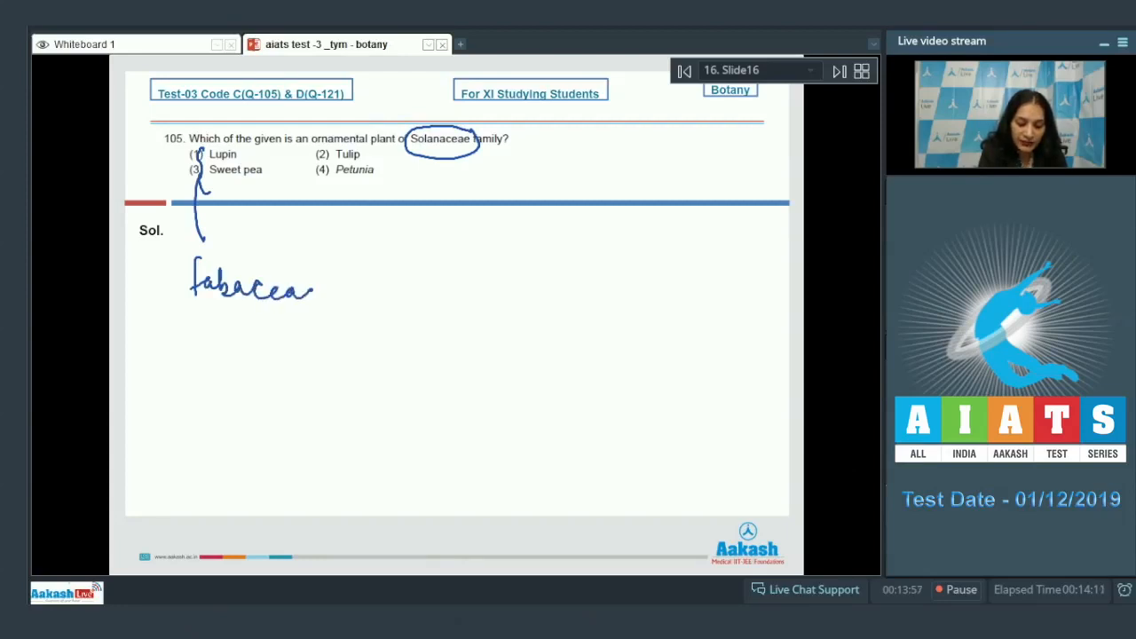